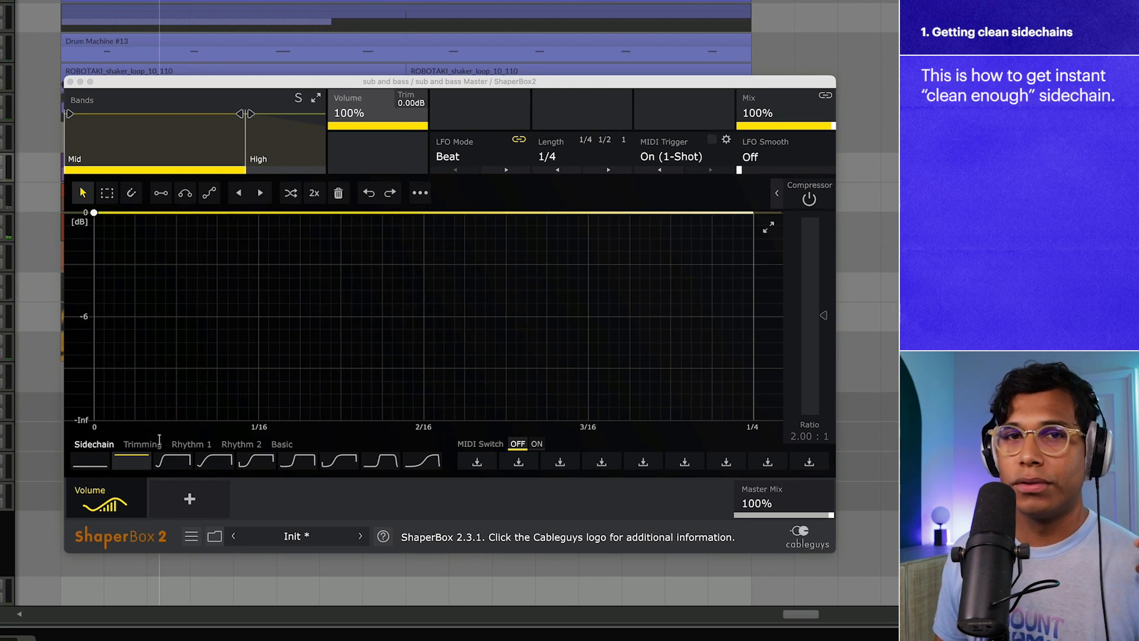
Set the kick shape to 1/4 length with one-shot MIDI retrigger and position its trimming drop after 1/16
{"action": "left_click", "coordinate": [174, 460]}
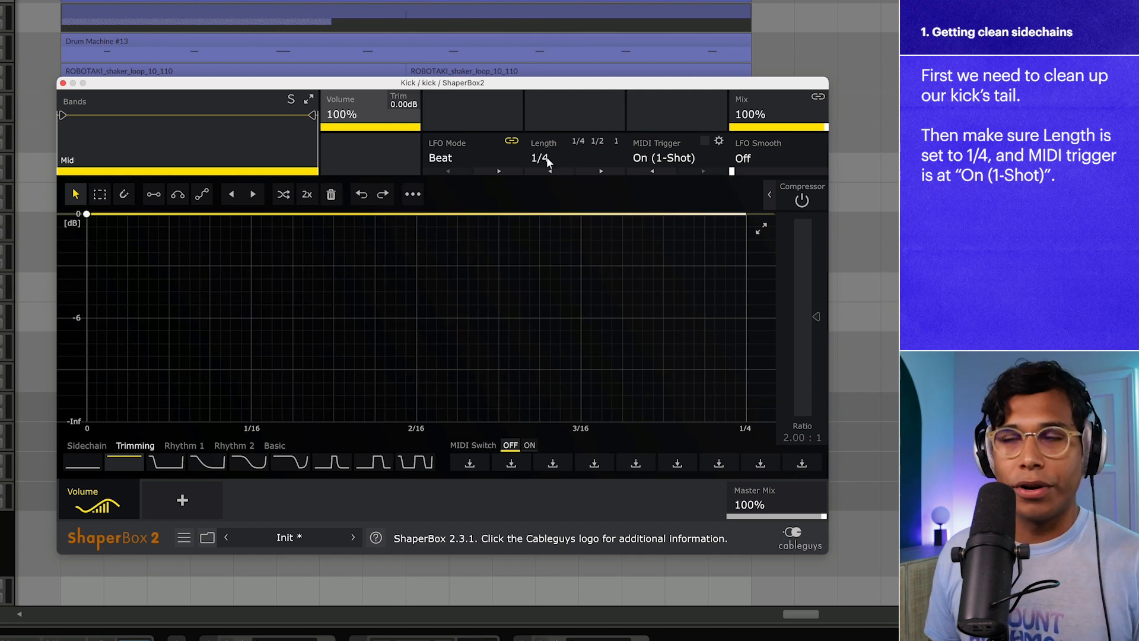
{"action": "left_click", "coordinate": [663, 158]}
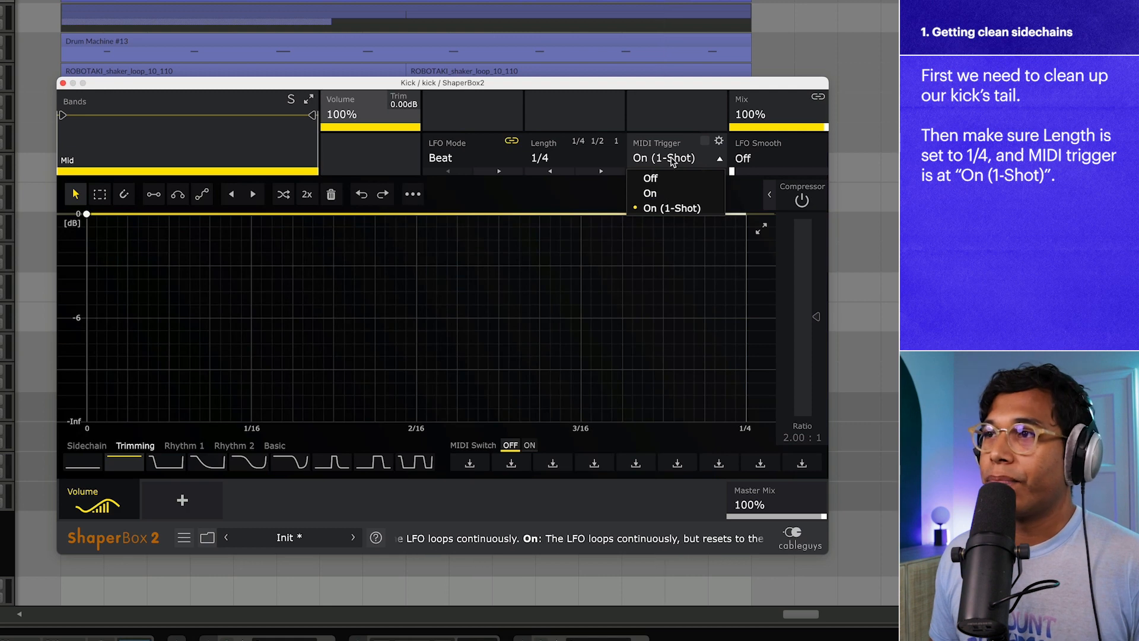
{"action": "left_click", "coordinate": [671, 209]}
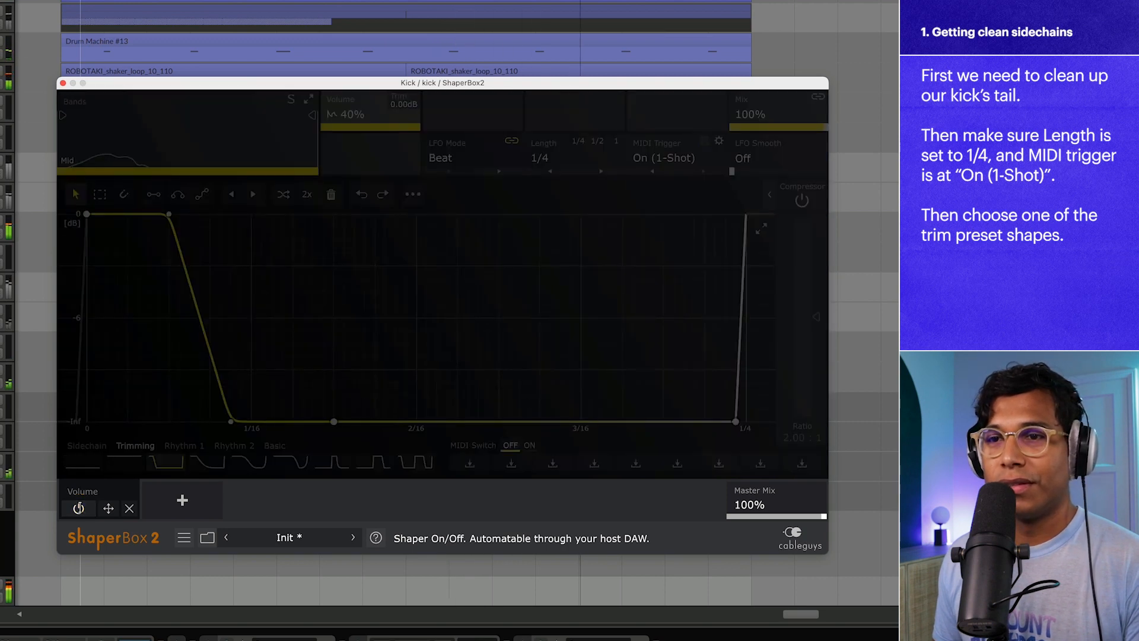
{"action": "left_click", "coordinate": [166, 462]}
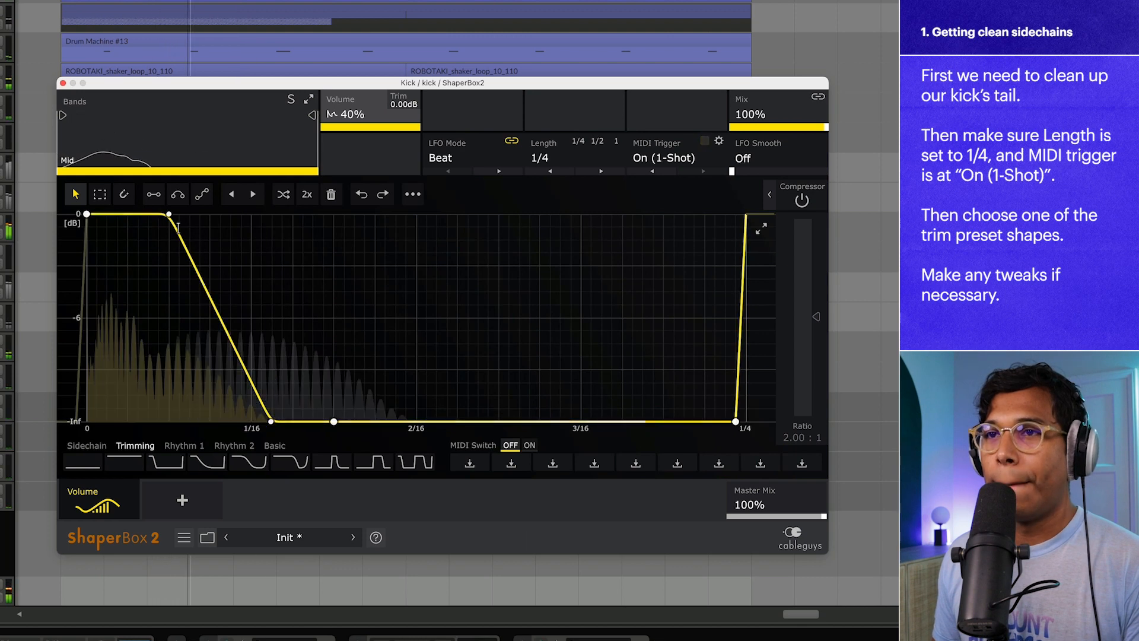
{"action": "left_click_drag", "start_coordinate": [169, 215], "coordinate": [222, 215]}
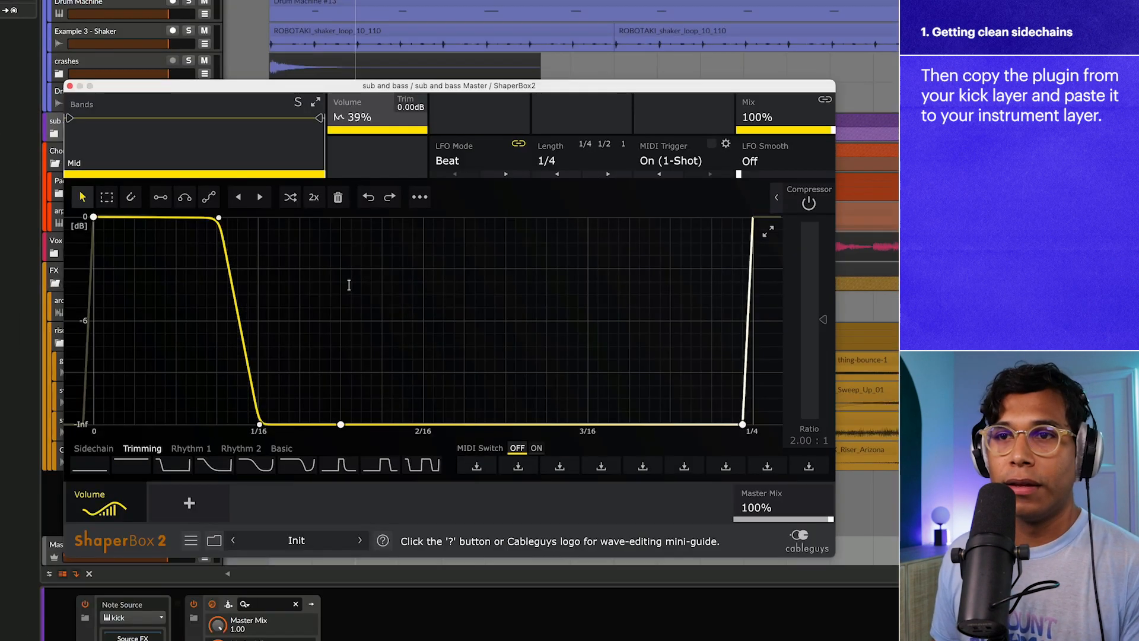
Flip the pasted kick trimming curve vertically so the sub and bass ducks under the kick
{"action": "right_click", "coordinate": [349, 284]}
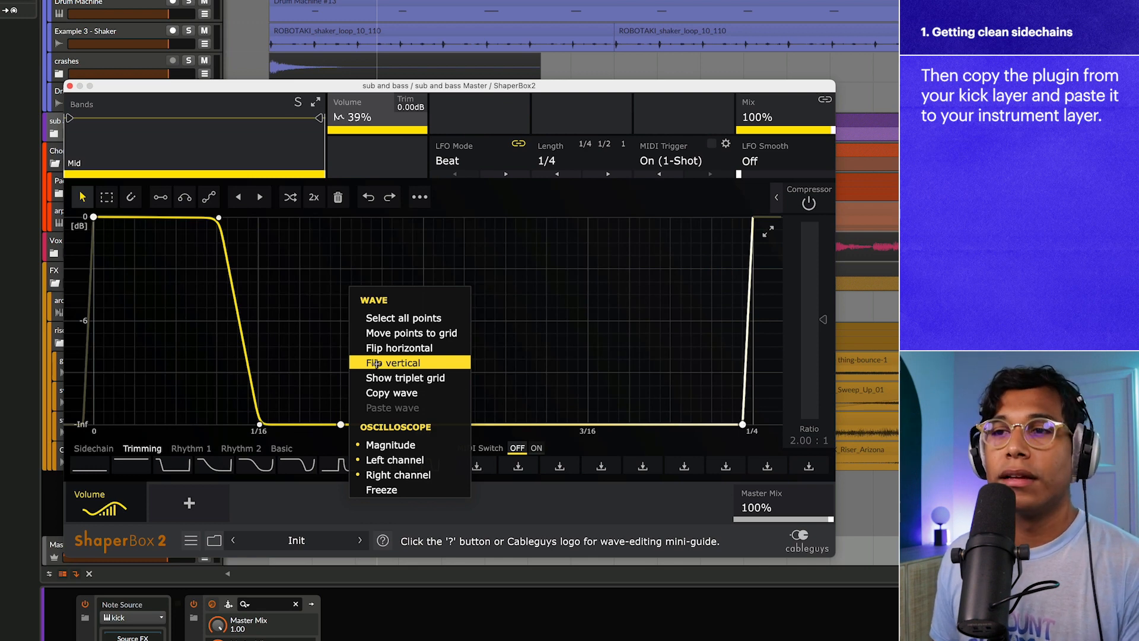
{"action": "left_click", "coordinate": [393, 363]}
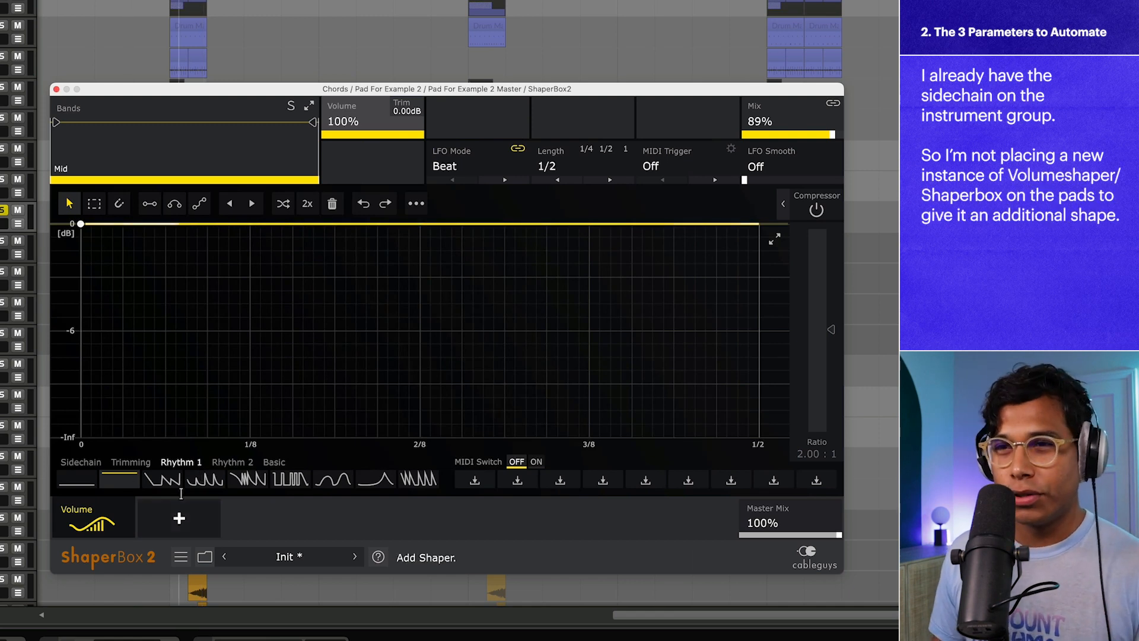
Load a decaying saw Rhythm 1 shape on the pad and automate its length between 1/4 and 1/2
{"action": "left_click", "coordinate": [161, 478]}
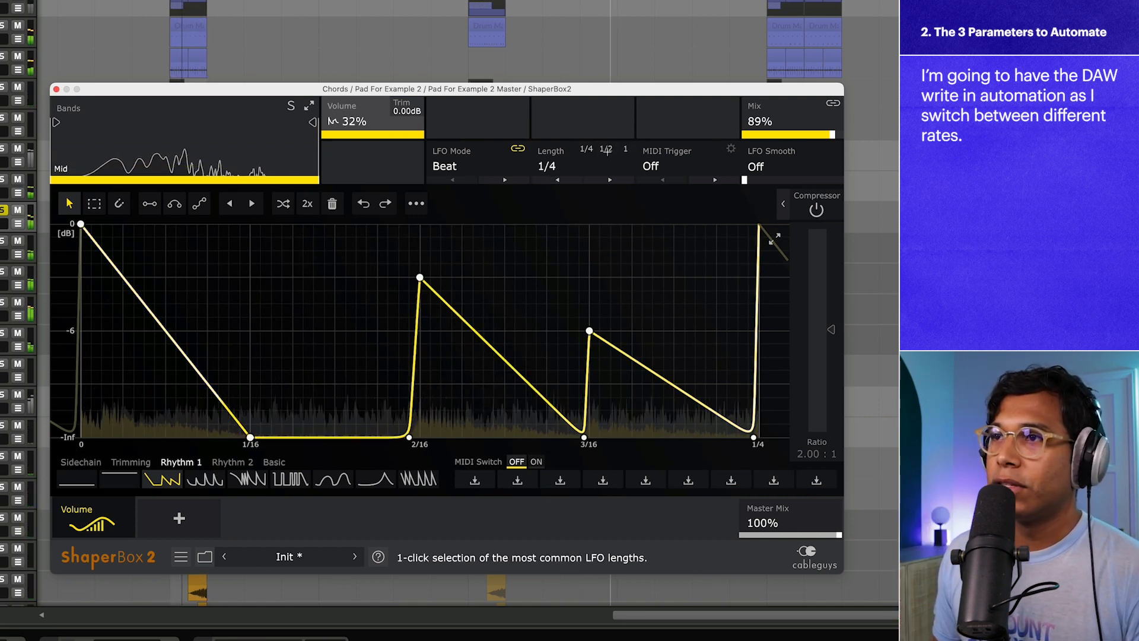
{"action": "left_click", "coordinate": [608, 150]}
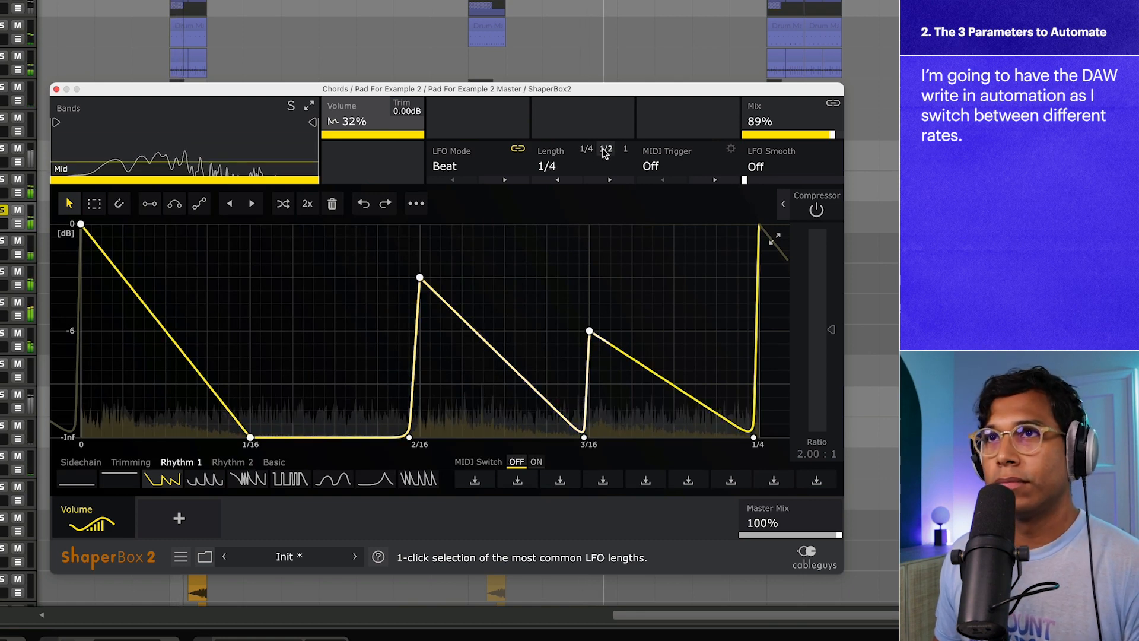
{"action": "left_click", "coordinate": [606, 149]}
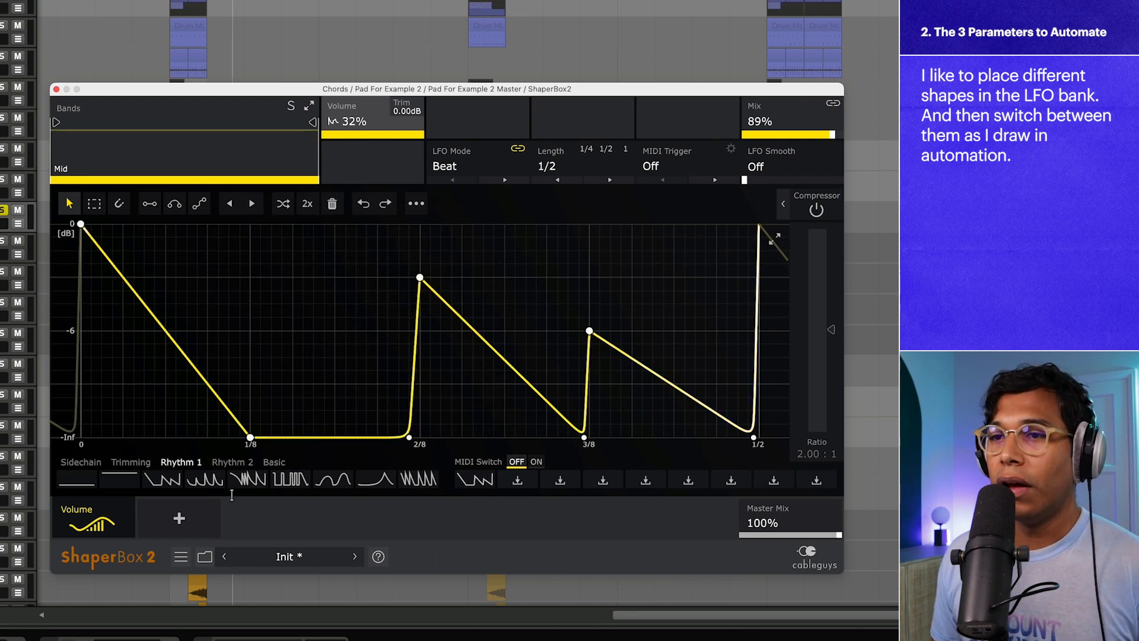
Audition the Rhythm 1 presets — curved, jagged, square gated, fast saw — settling on the jagged multi-peak shape
{"action": "left_click", "coordinate": [206, 479]}
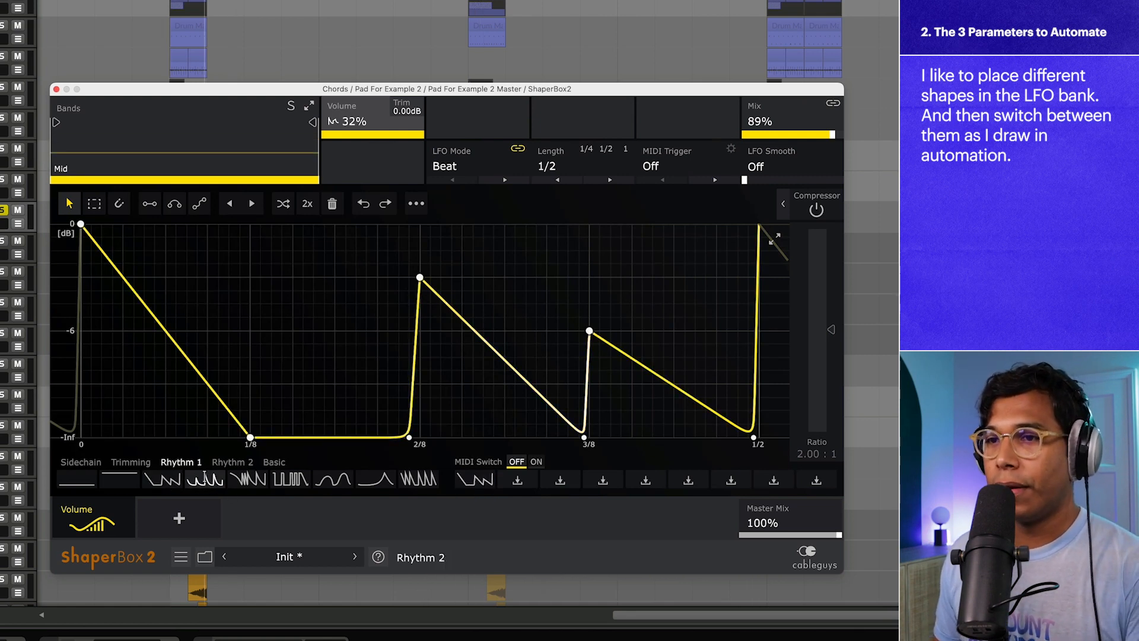
{"action": "left_click", "coordinate": [209, 478]}
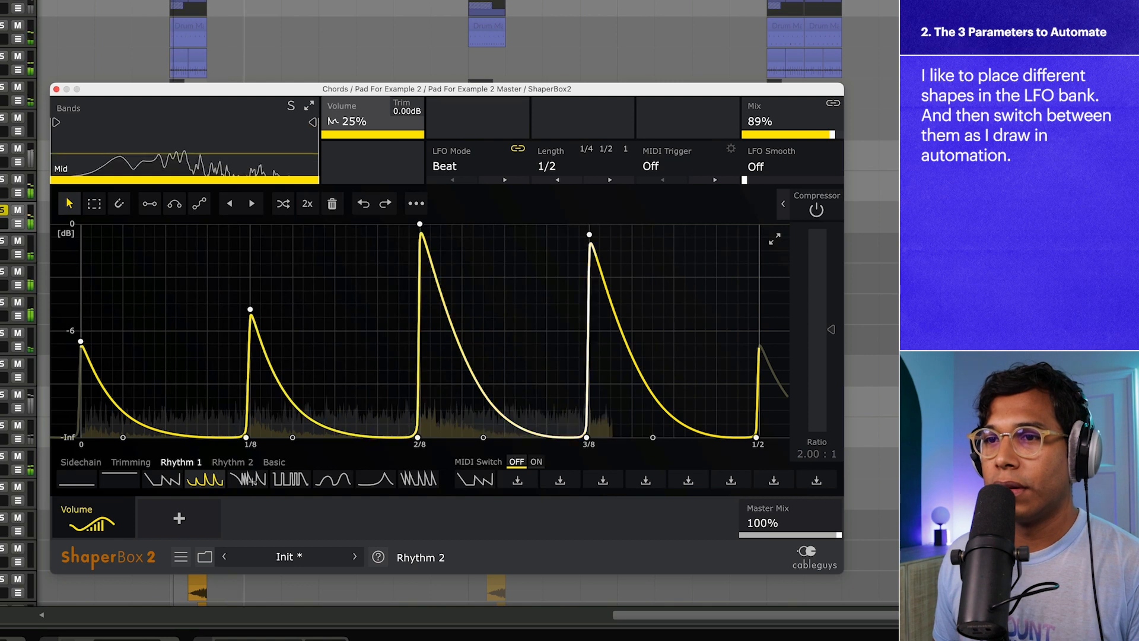
{"action": "left_click", "coordinate": [247, 480]}
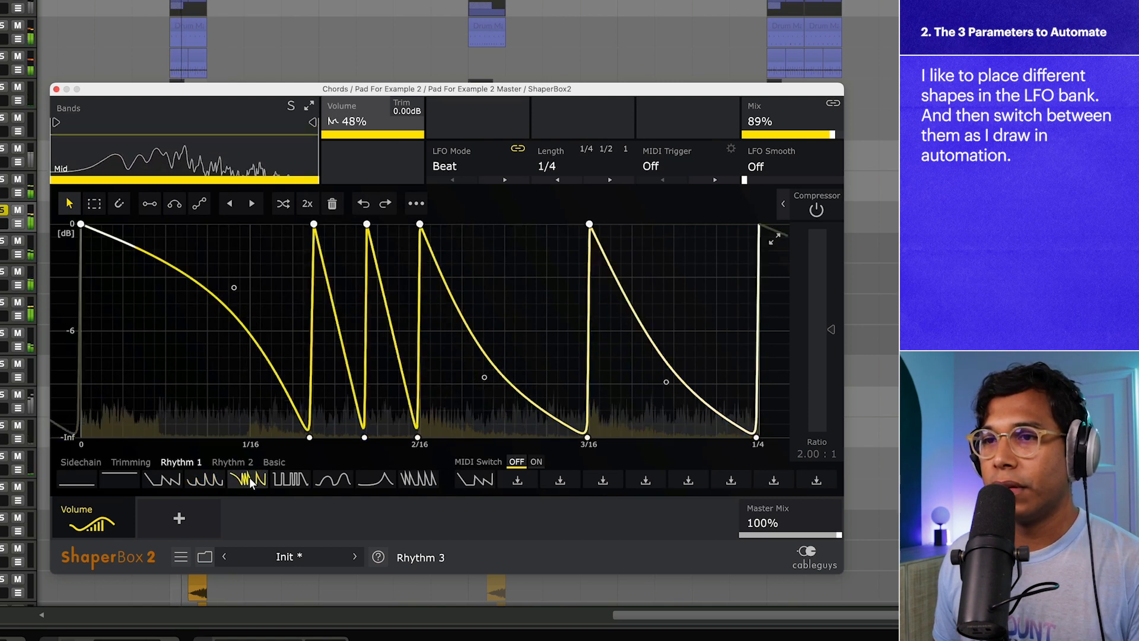
{"action": "left_click", "coordinate": [289, 479]}
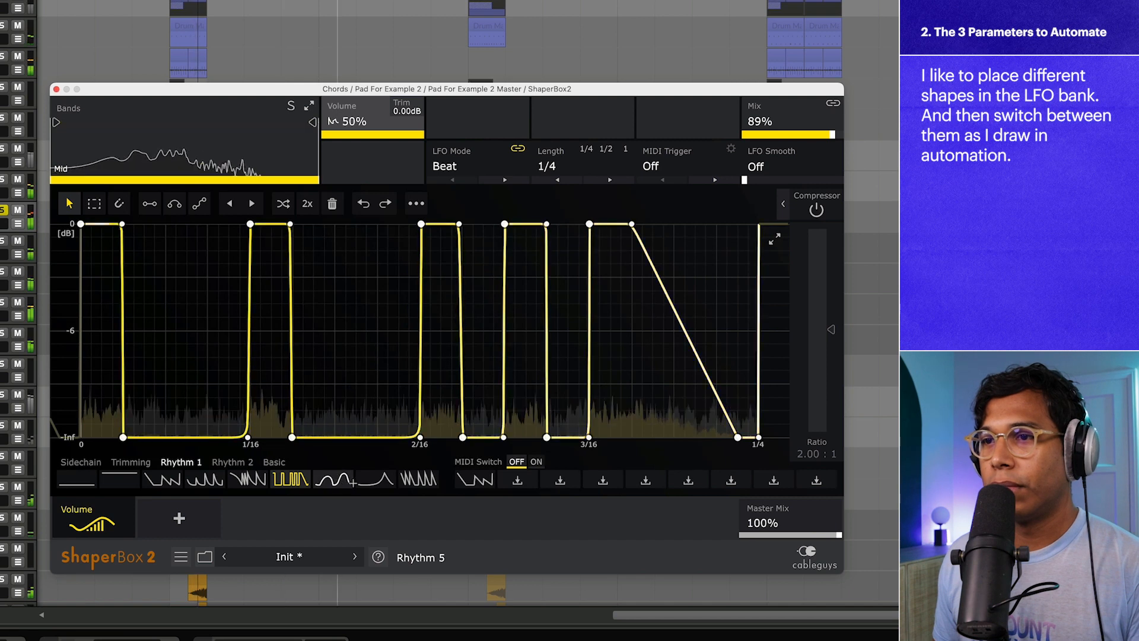
{"action": "left_click", "coordinate": [418, 479]}
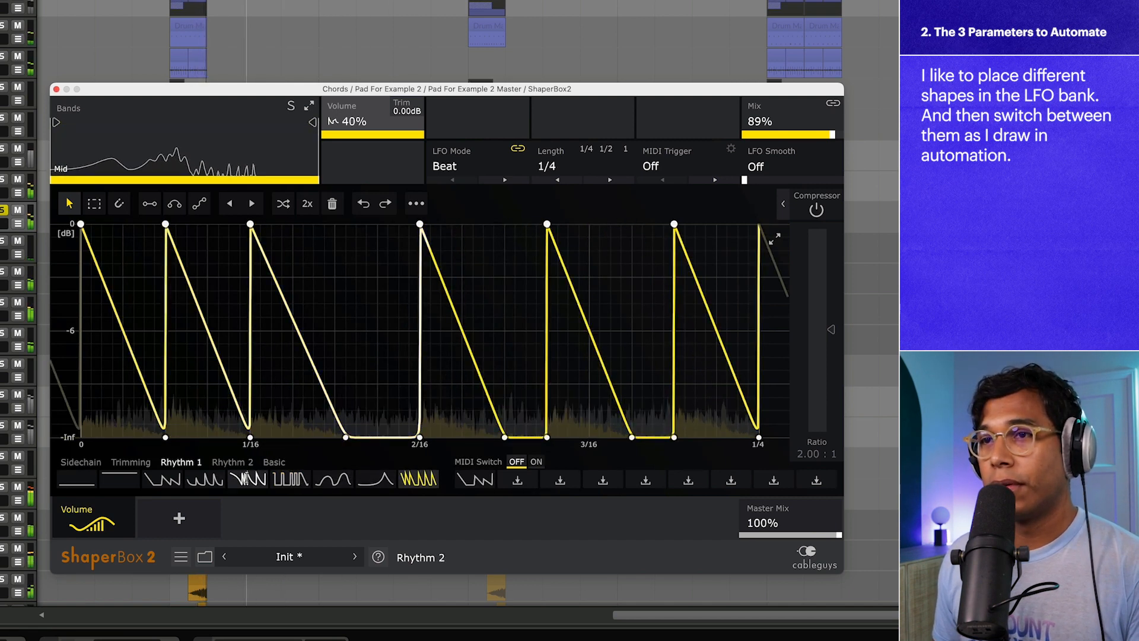
{"action": "left_click", "coordinate": [194, 479]}
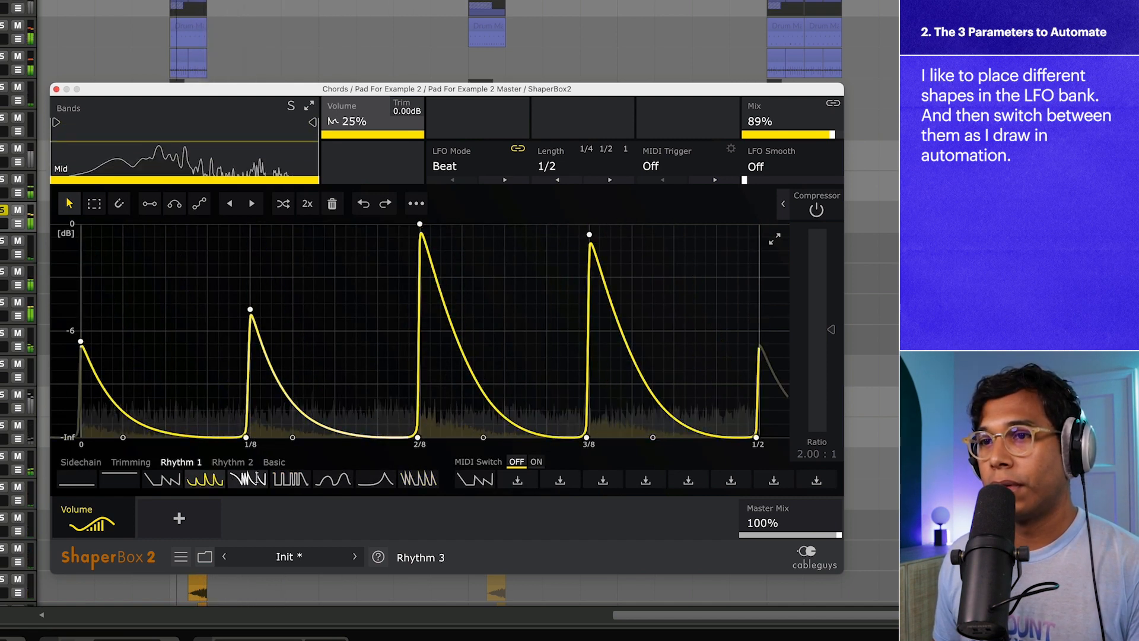
{"action": "left_click", "coordinate": [247, 479]}
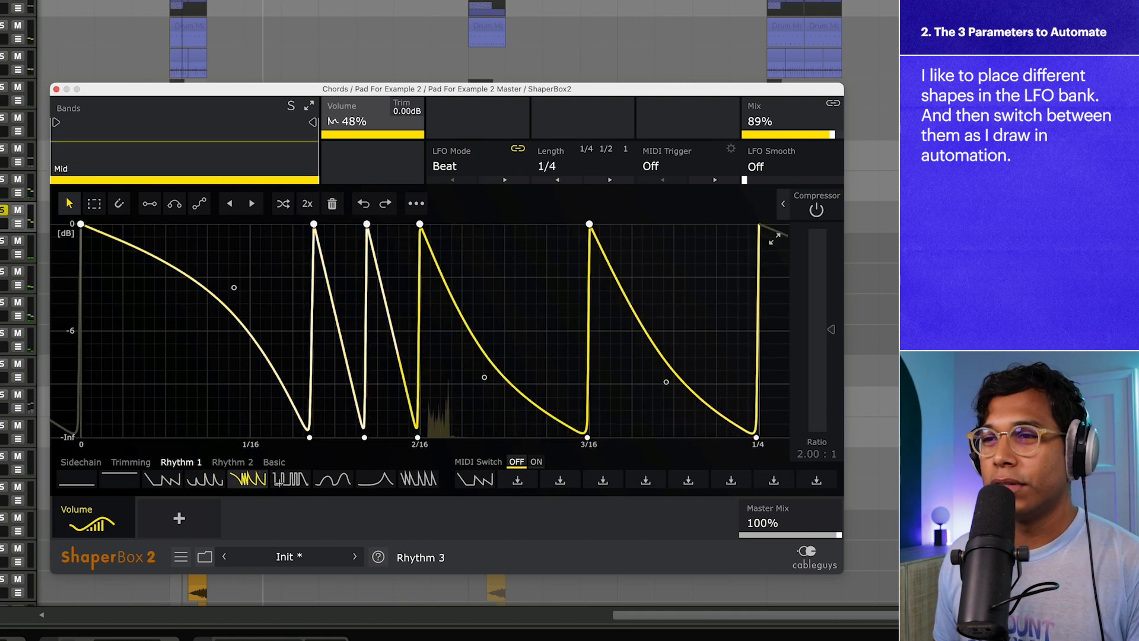
{"action": "mouse_move", "coordinate": [516, 480]}
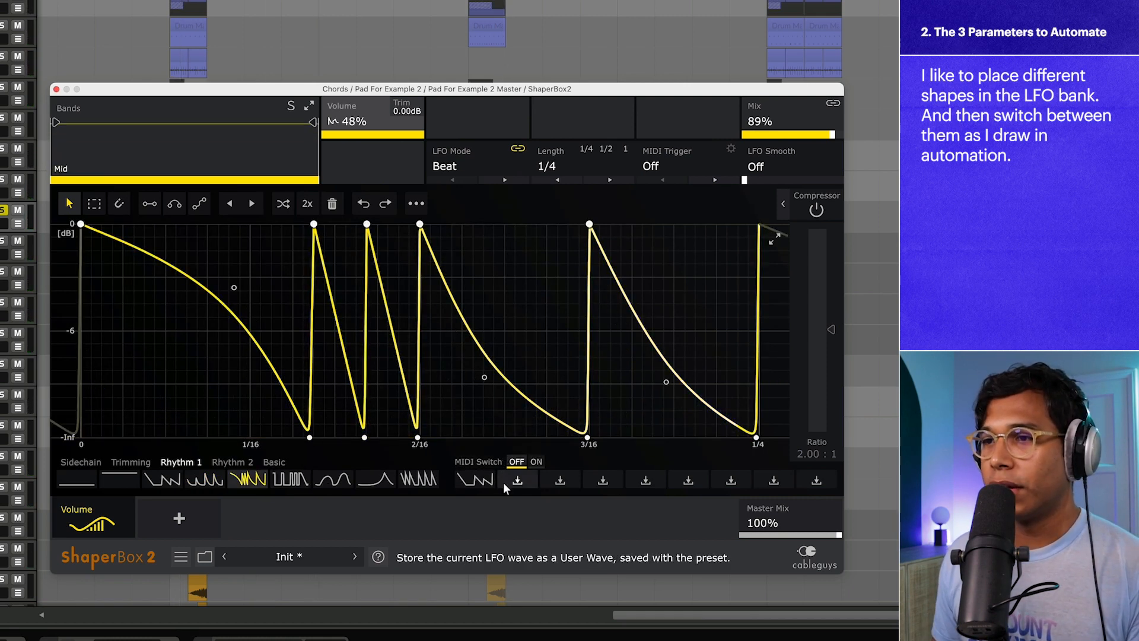
Store the jagged shape in a user wave slot and automate switching between the two stored shapes
{"action": "left_click", "coordinate": [474, 479]}
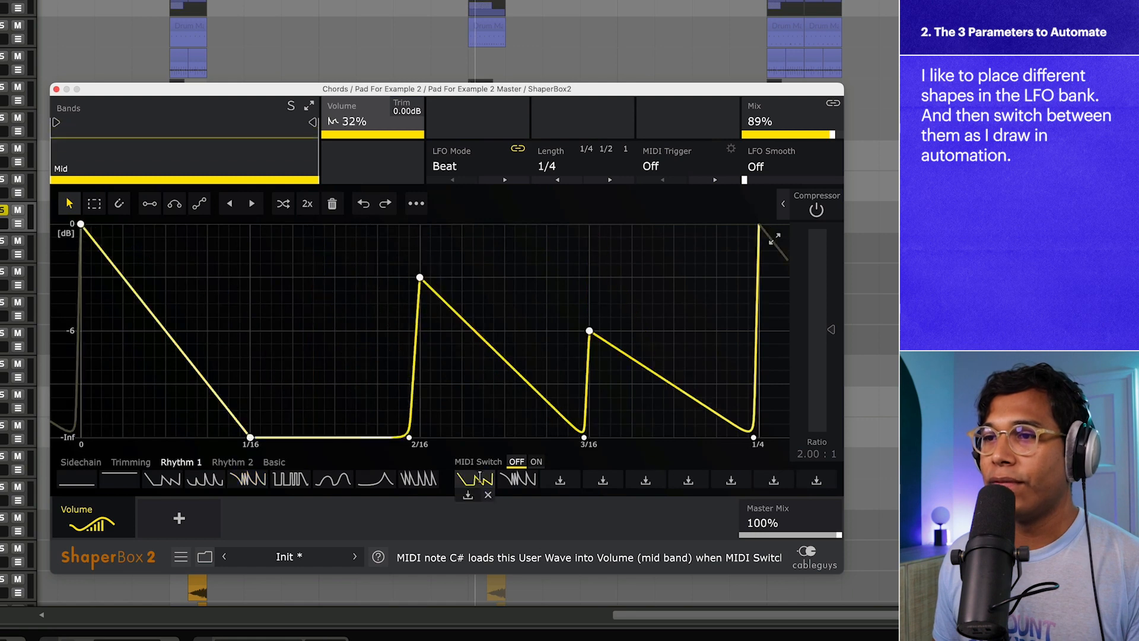
{"action": "left_click", "coordinate": [519, 478]}
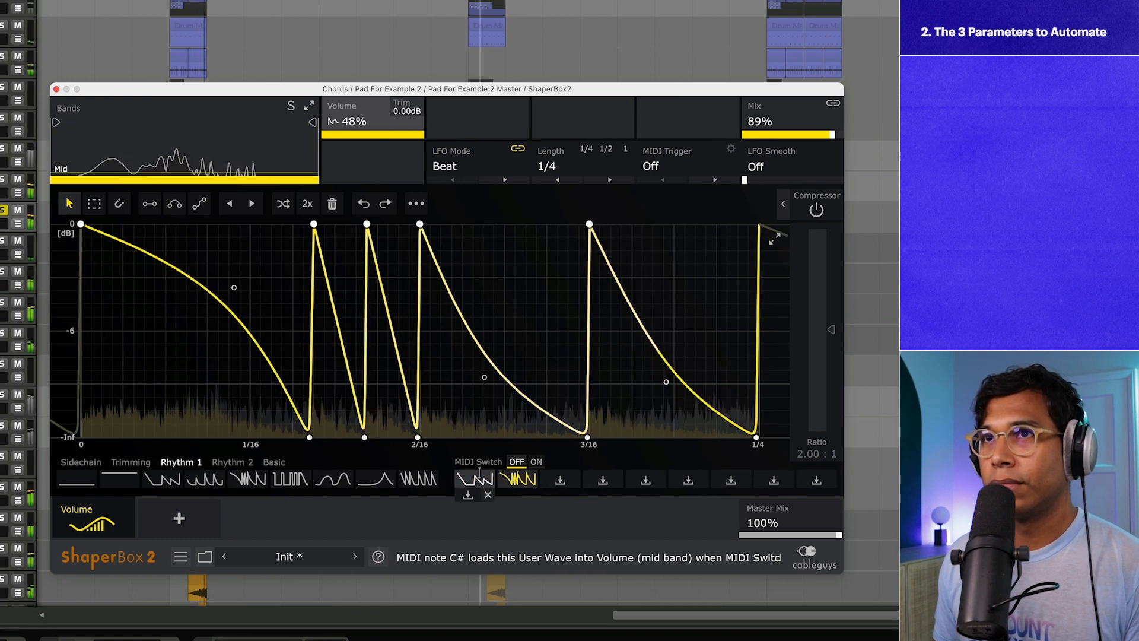
{"action": "left_click", "coordinate": [473, 479]}
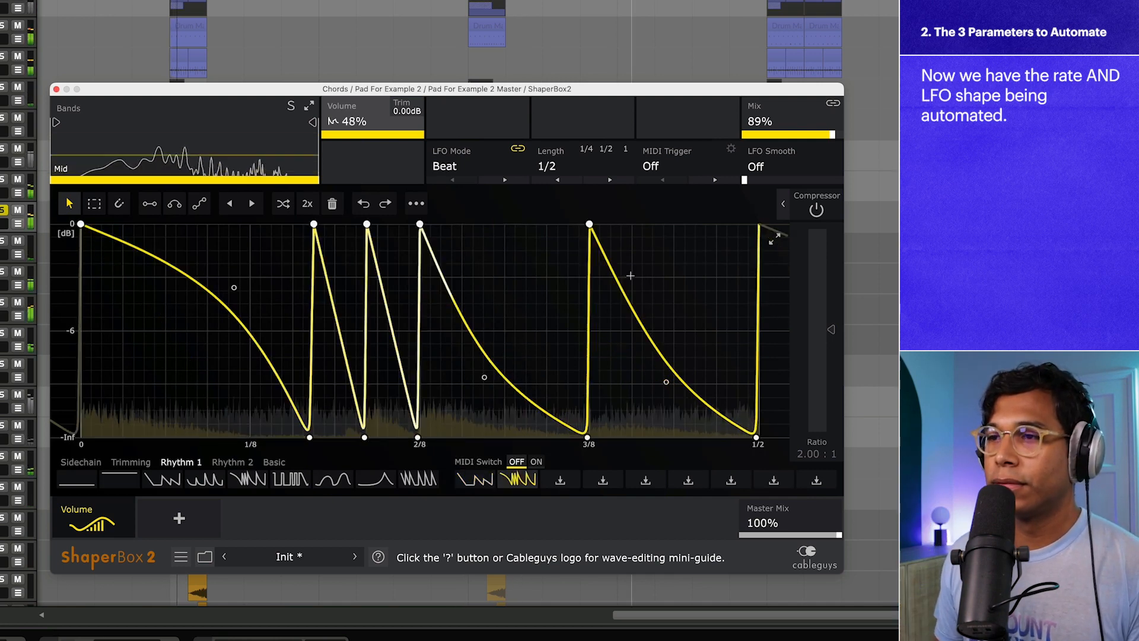
{"action": "left_click", "coordinate": [475, 478]}
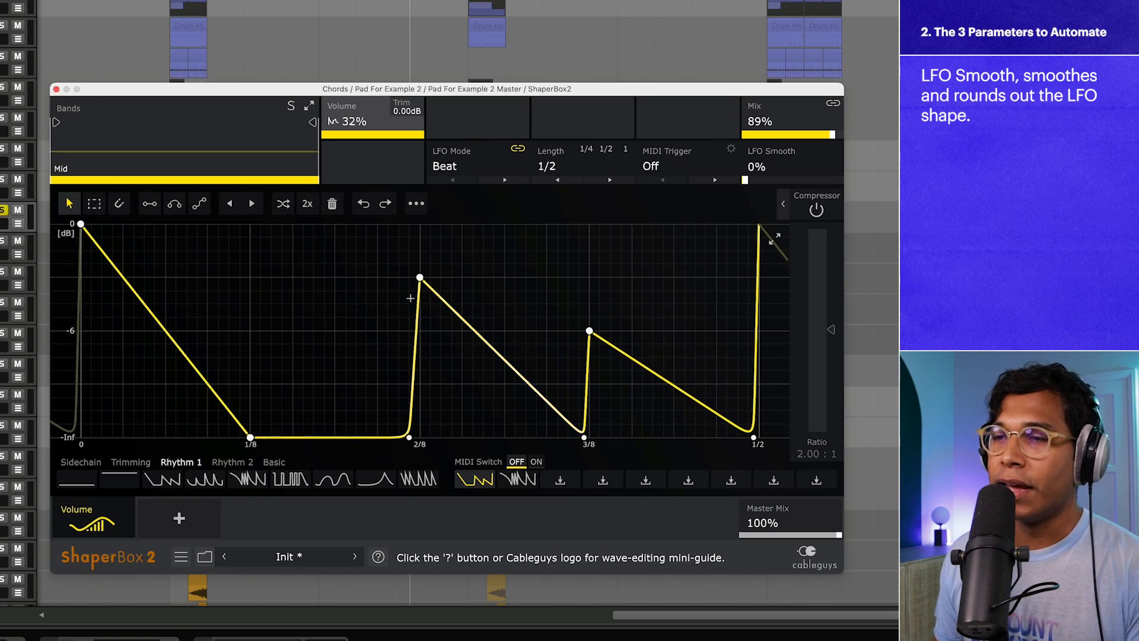
Raise the pad's LFO Smooth from low up toward 67–69% and settle it around 63%
{"action": "left_click", "coordinate": [588, 331]}
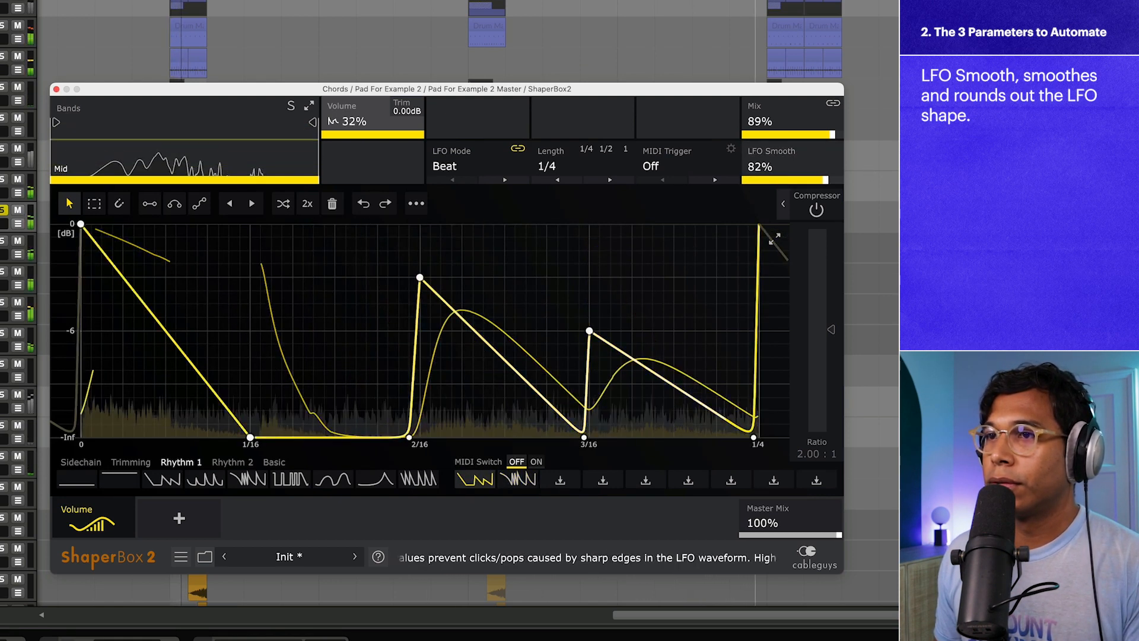
{"action": "left_click", "coordinate": [604, 150]}
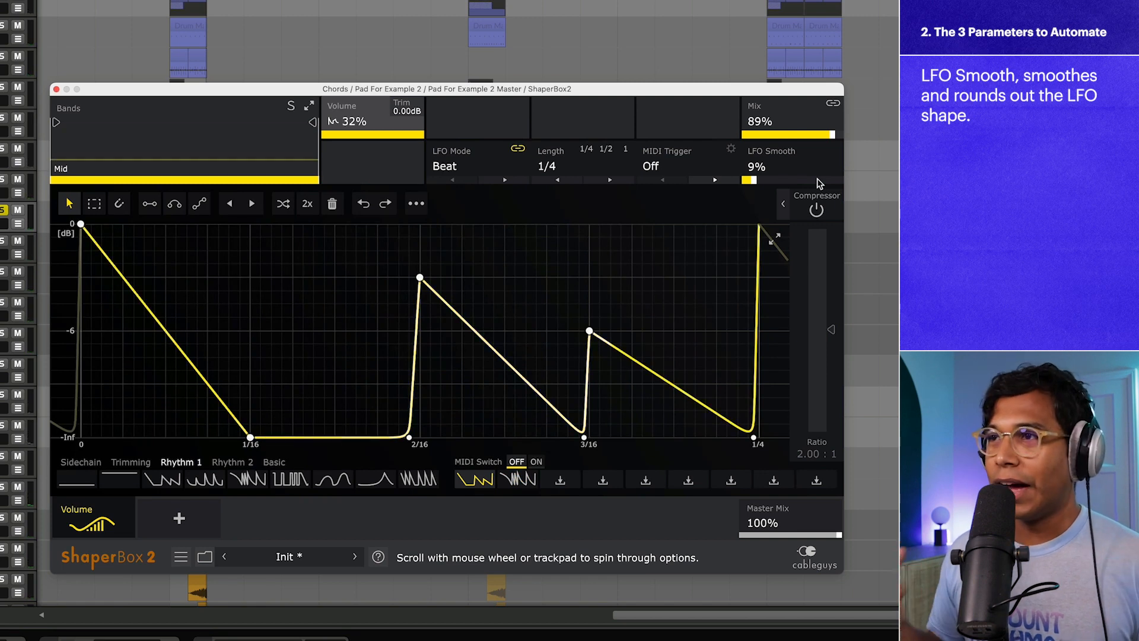
{"action": "left_click_drag", "start_coordinate": [750, 179], "coordinate": [798, 179]}
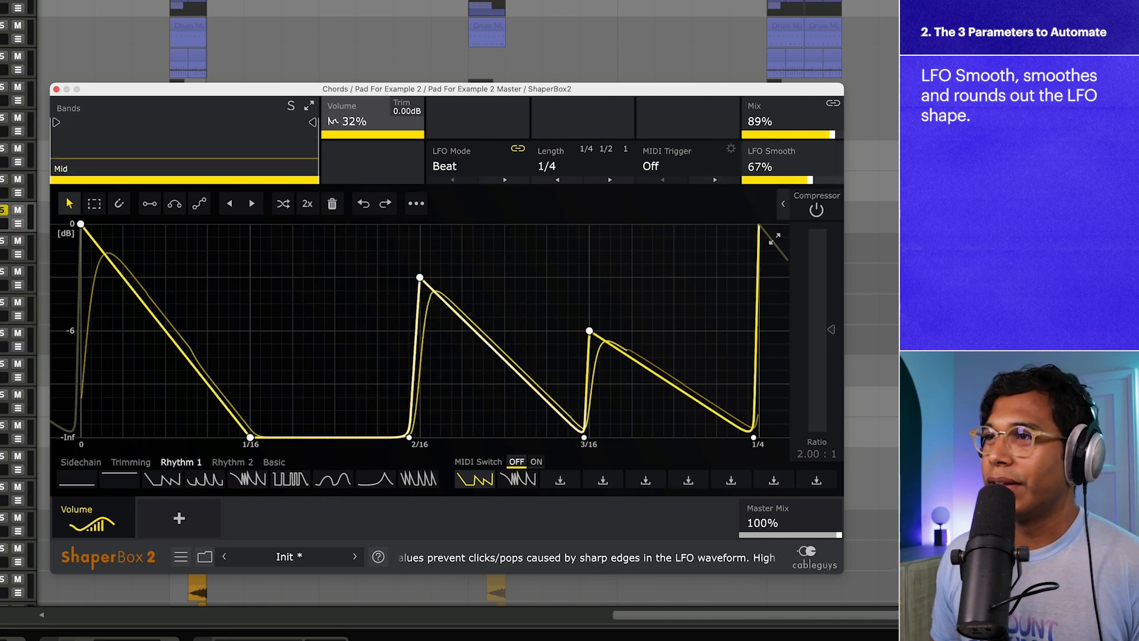
{"action": "left_click_drag", "start_coordinate": [791, 166], "coordinate": [791, 178]}
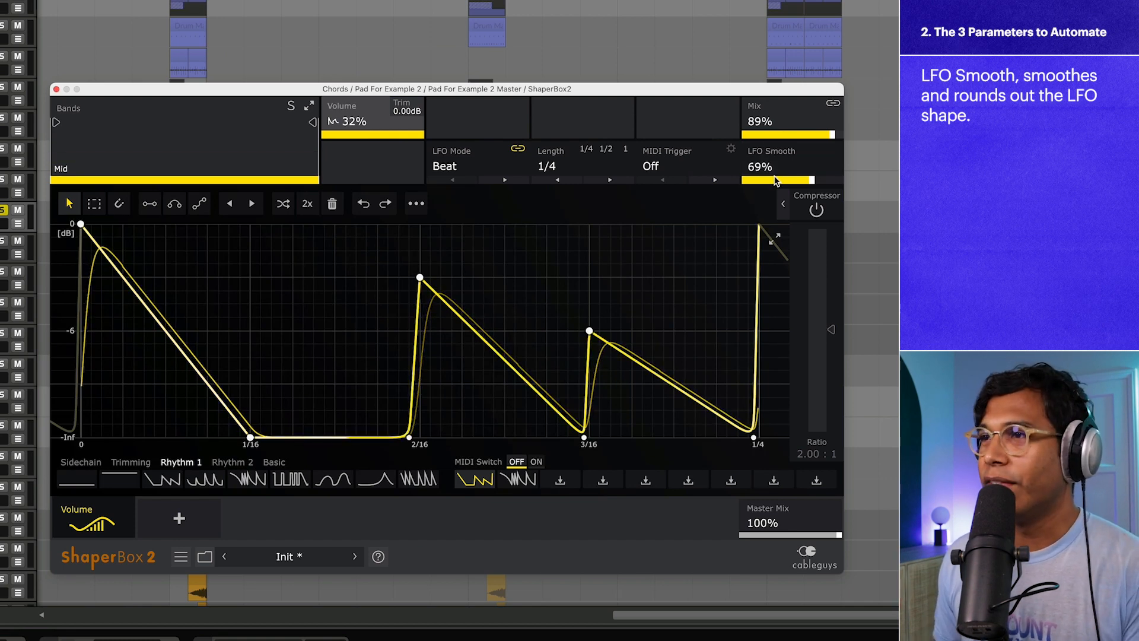
{"action": "left_click_drag", "start_coordinate": [794, 179], "coordinate": [745, 179]}
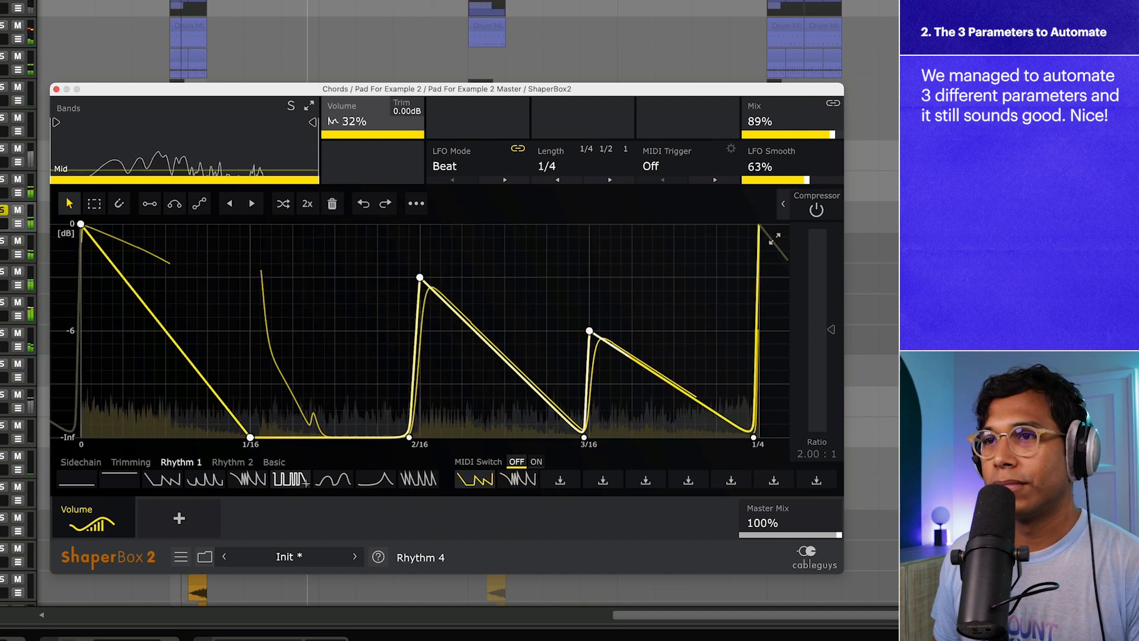
{"action": "left_click", "coordinate": [612, 149]}
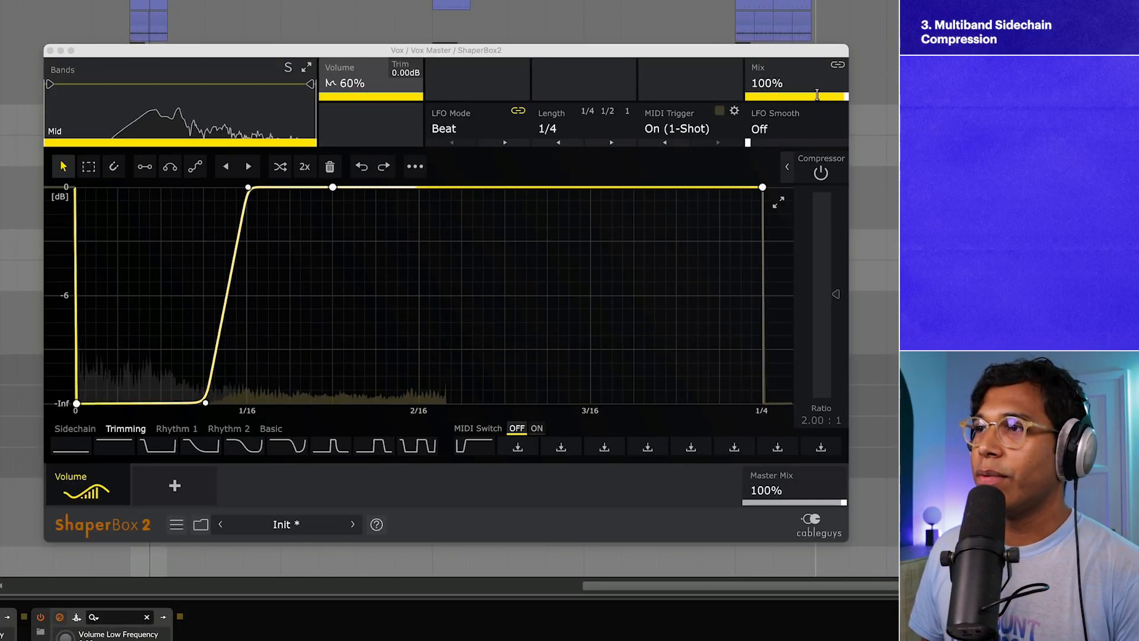
Lower the vocal chop's band mix and move the crossover to split Low, Mid and High bands
{"action": "left_click_drag", "start_coordinate": [817, 95], "coordinate": [795, 95]}
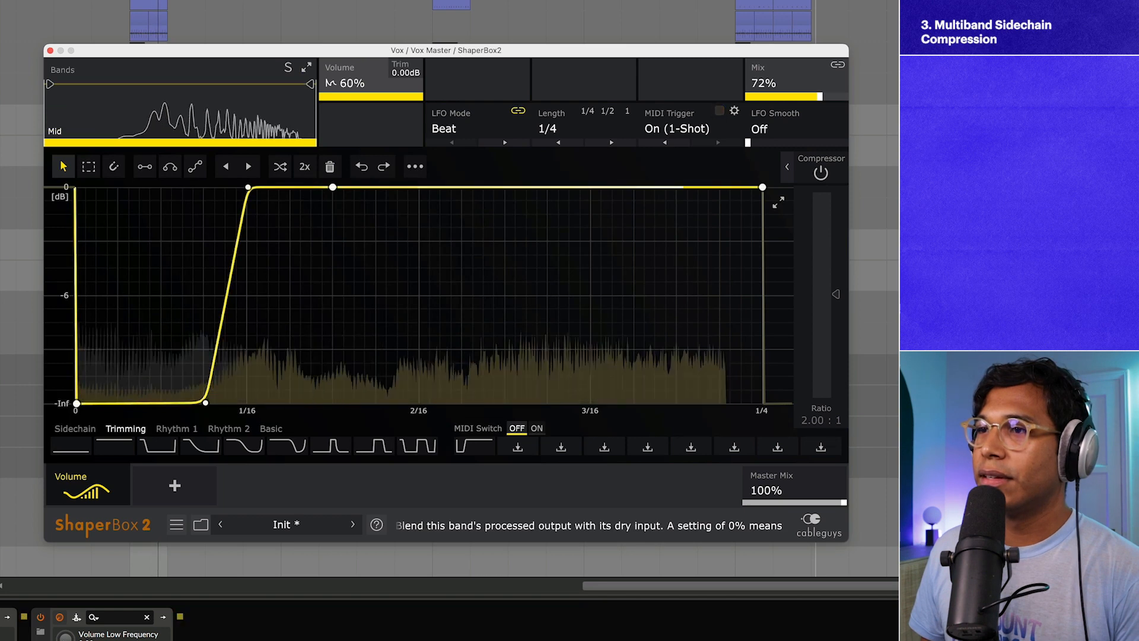
{"action": "left_click_drag", "start_coordinate": [832, 96], "coordinate": [814, 96]}
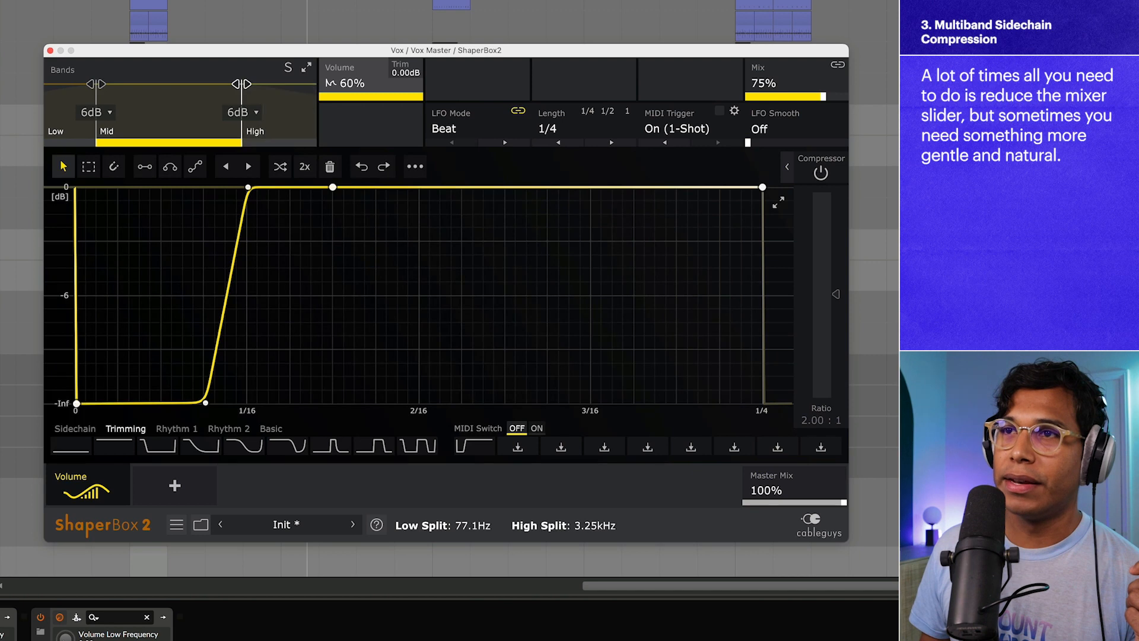
{"action": "left_click_drag", "start_coordinate": [95, 102], "coordinate": [113, 102]}
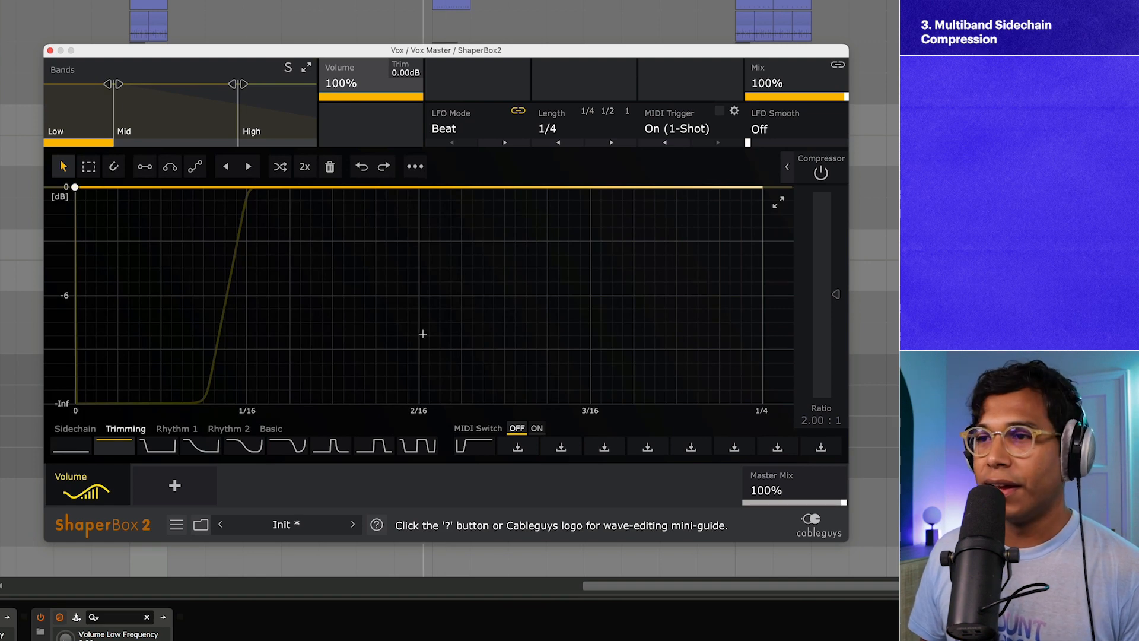
Give the Low band the sidechain dip shape, adjust its crossover and lower the band mix levels
{"action": "left_click", "coordinate": [473, 445]}
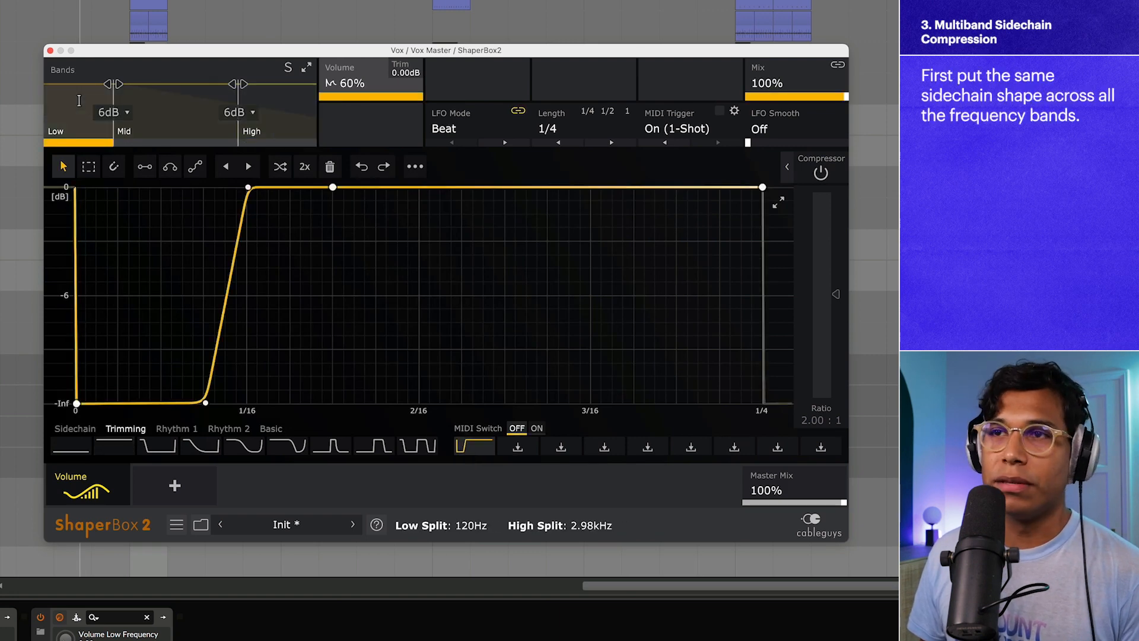
{"action": "left_click_drag", "start_coordinate": [109, 83], "coordinate": [129, 83]}
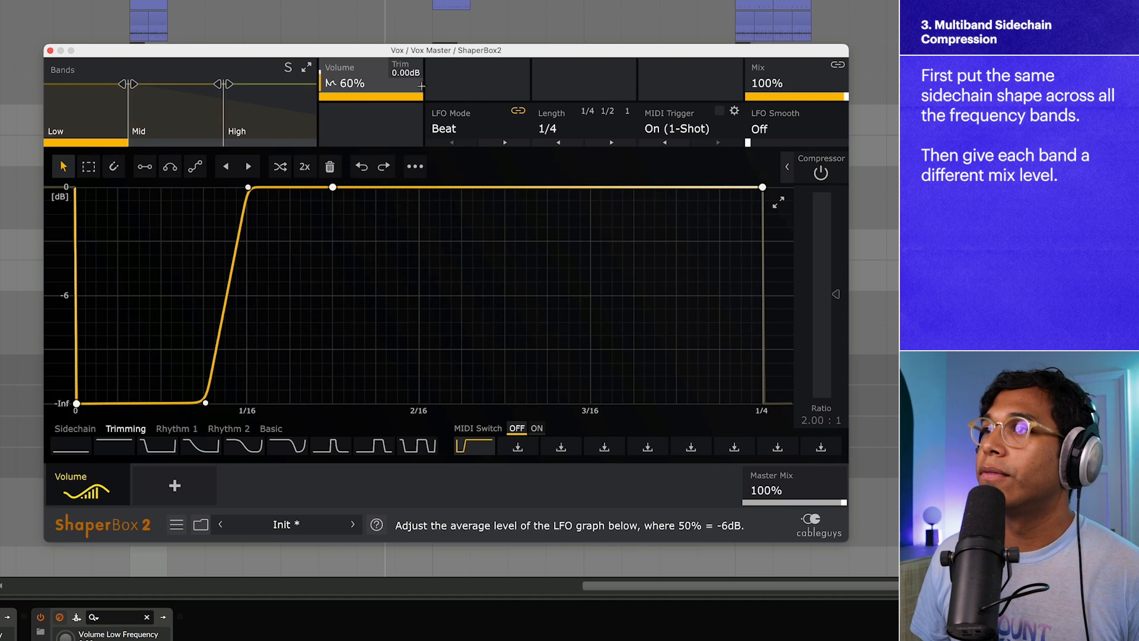
{"action": "left_click_drag", "start_coordinate": [814, 95], "coordinate": [798, 95]}
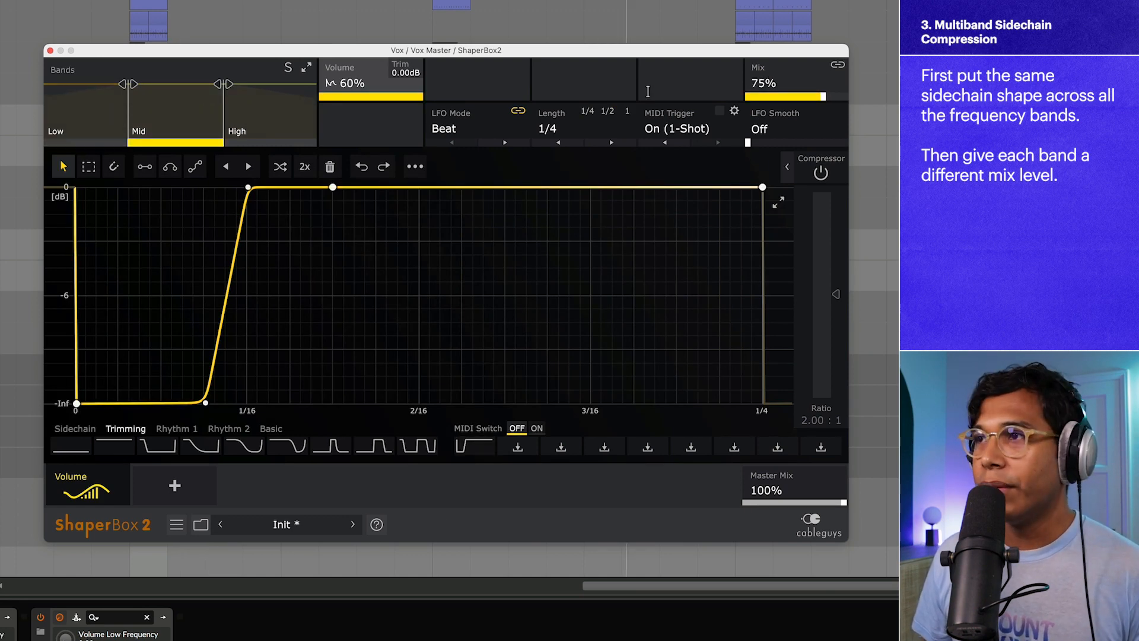
{"action": "left_click_drag", "start_coordinate": [798, 96], "coordinate": [780, 96]}
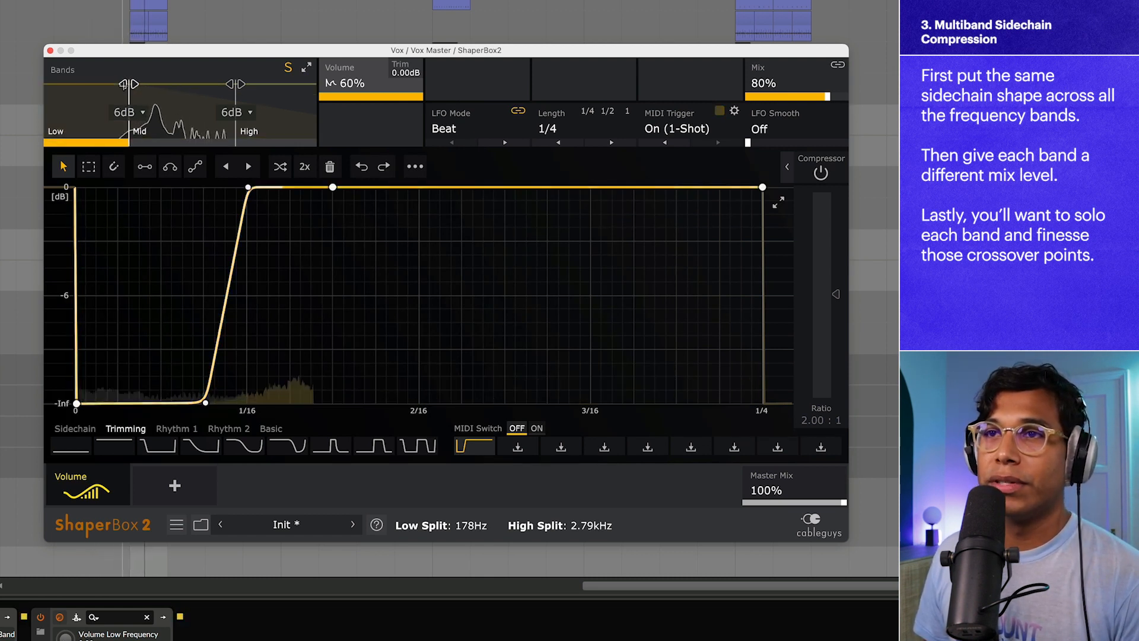
Finesse the low crossover point near 178 Hz for the soloed Low band
{"action": "left_click_drag", "start_coordinate": [130, 83], "coordinate": [141, 83]}
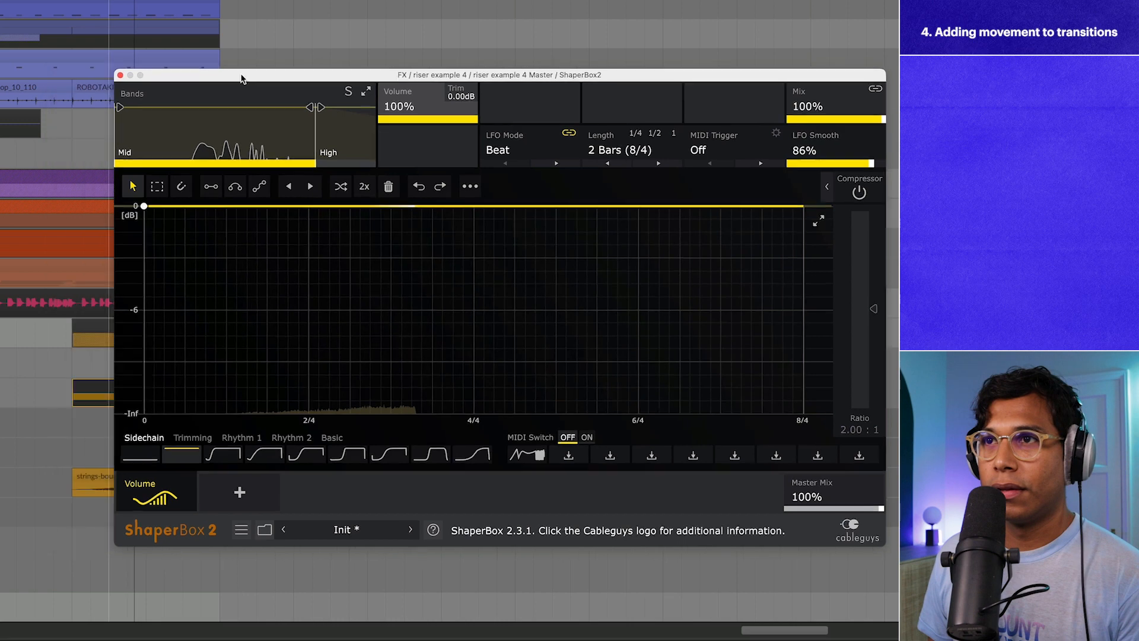
Drag a stepped Rhythm 2 preset shape into the riser's two-bar volume graph
{"action": "left_click_drag", "start_coordinate": [241, 79], "coordinate": [316, 60]}
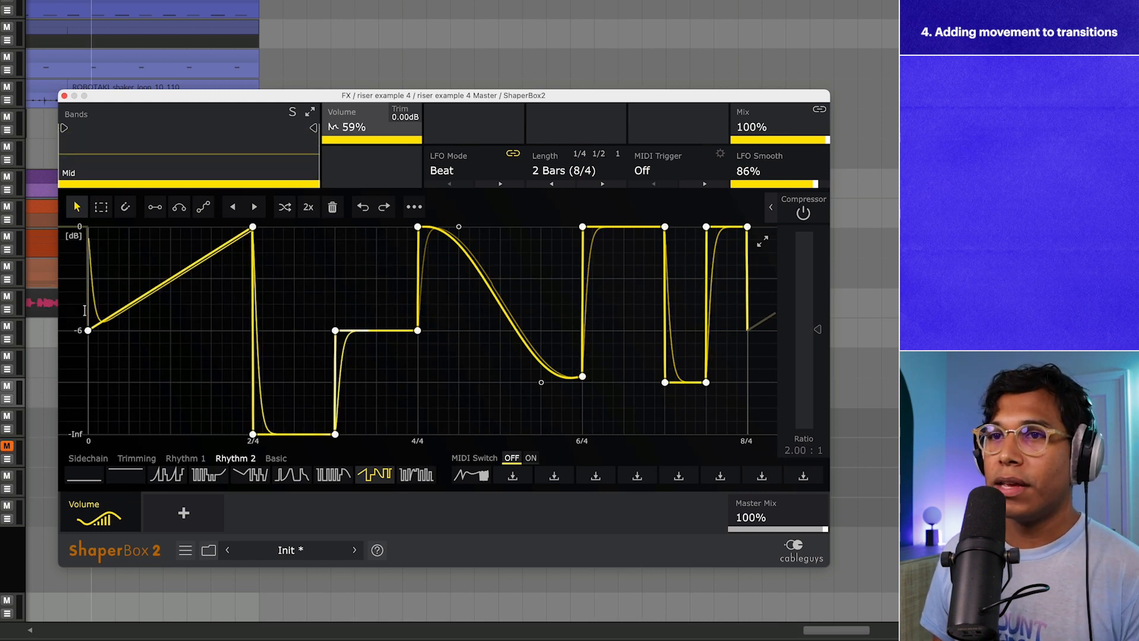
Lower the riser shape's start, pull the 2/4 peak earlier and lower, and reshape the middle of the curve
{"action": "left_click_drag", "start_coordinate": [89, 329], "coordinate": [89, 369]}
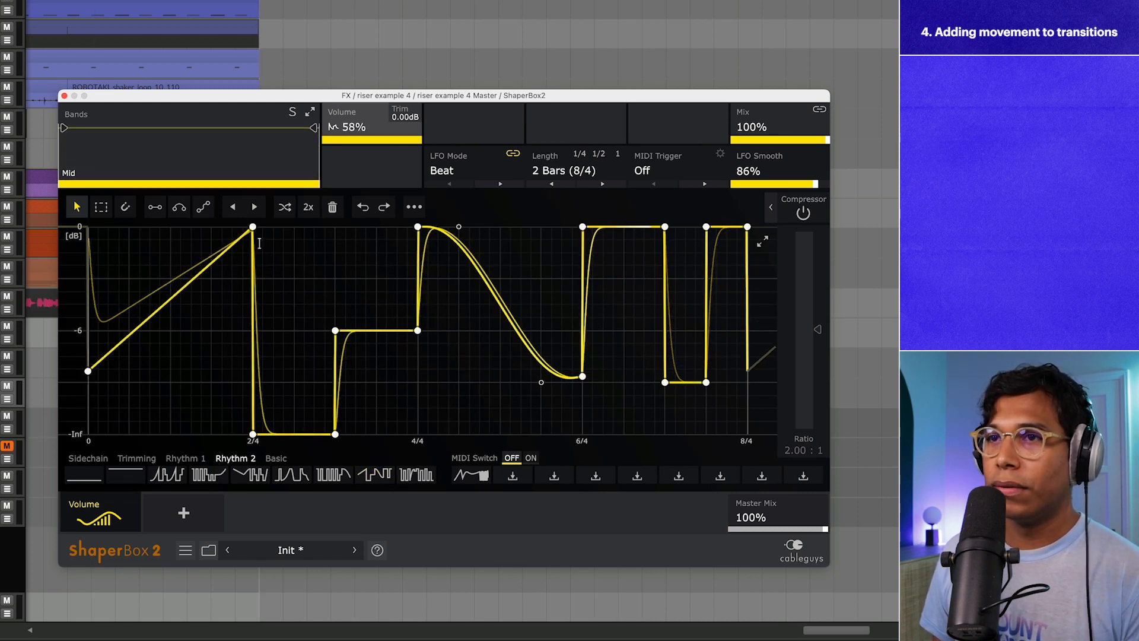
{"action": "left_click_drag", "start_coordinate": [251, 224], "coordinate": [218, 259]}
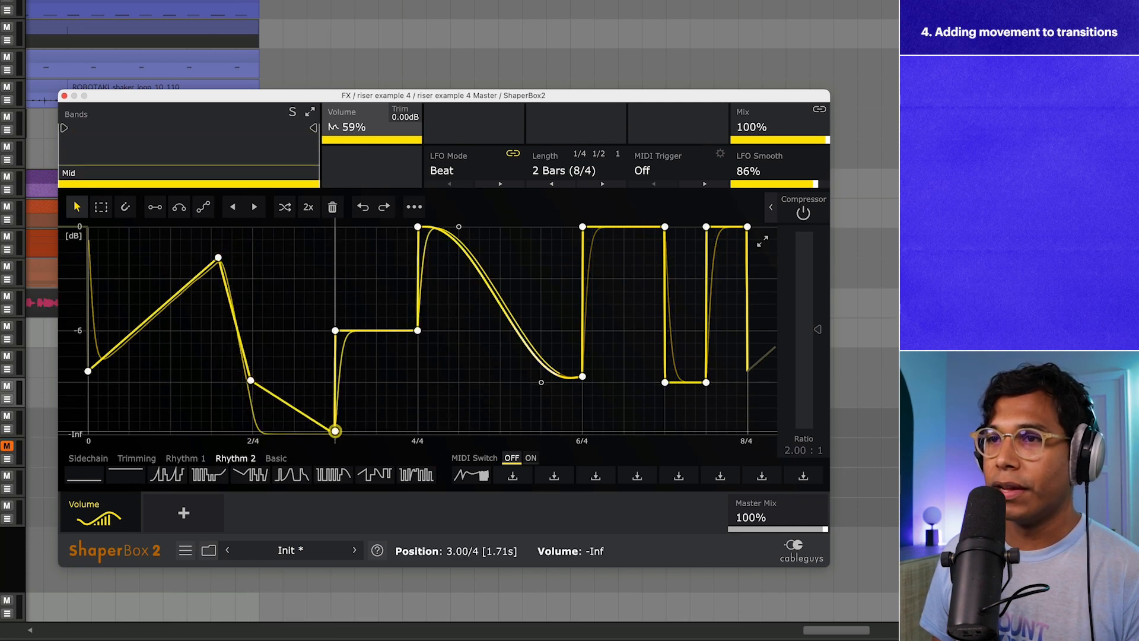
{"action": "left_click_drag", "start_coordinate": [334, 430], "coordinate": [417, 328]}
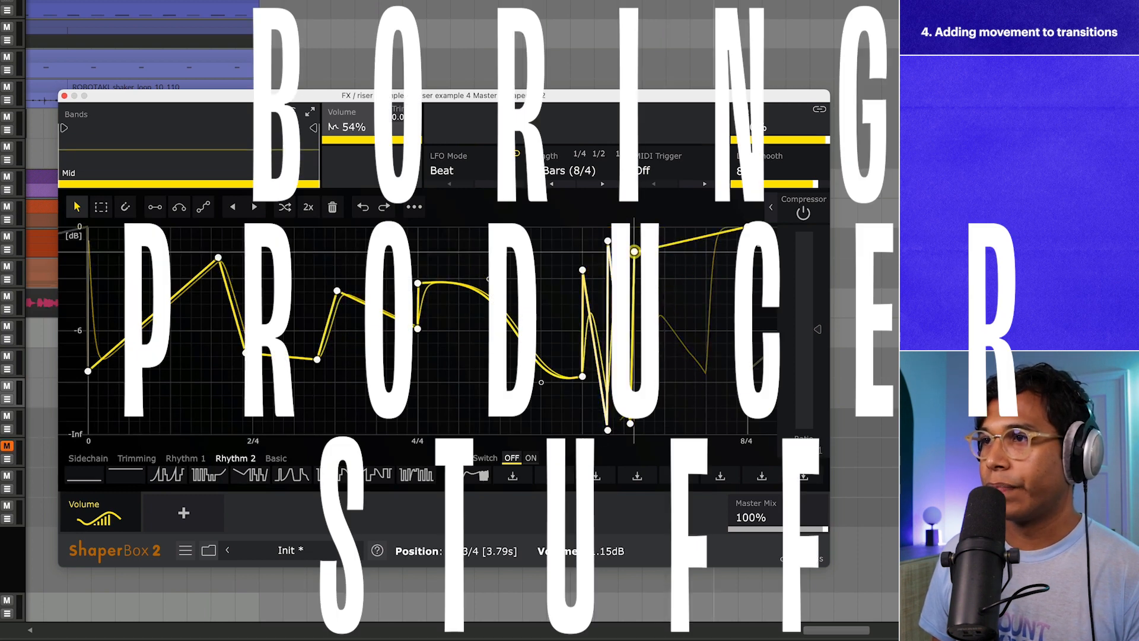
With Magnet snap on, draw zigzag spikes after 6/4 and round the final peak with a curved node
{"action": "left_click", "coordinate": [124, 206]}
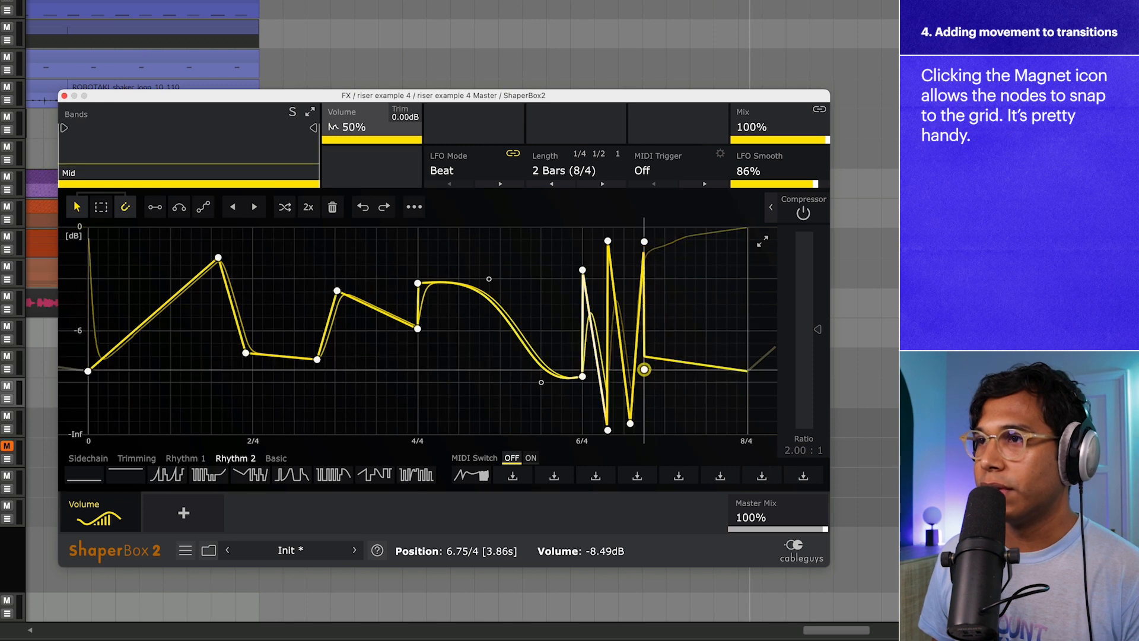
{"action": "left_click_drag", "start_coordinate": [643, 369], "coordinate": [698, 407]}
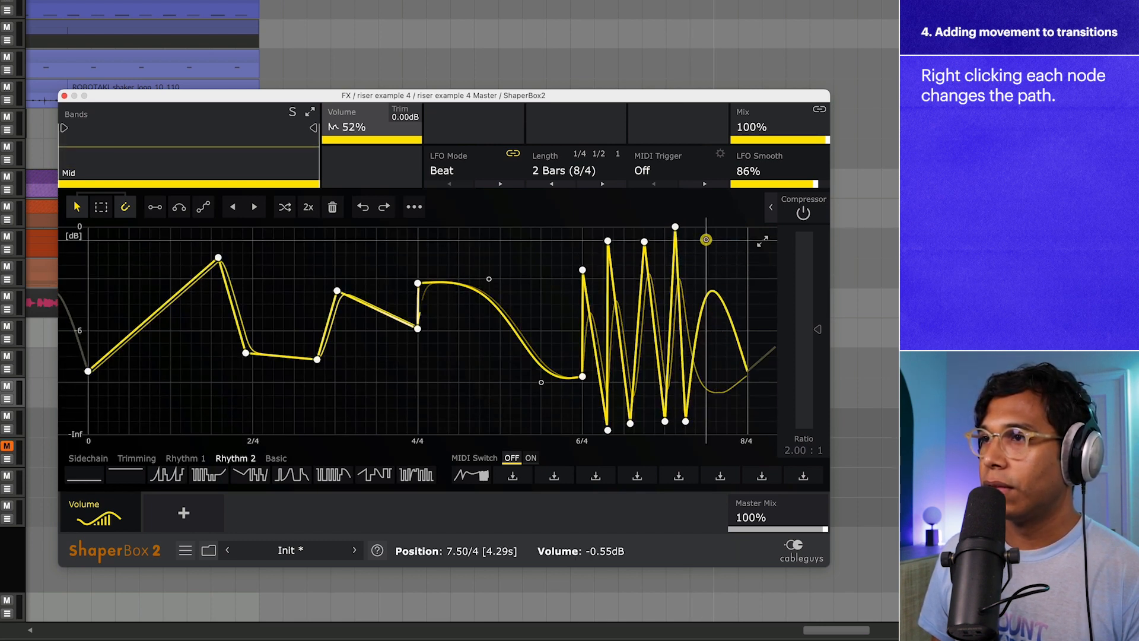
{"action": "right_click", "coordinate": [704, 239]}
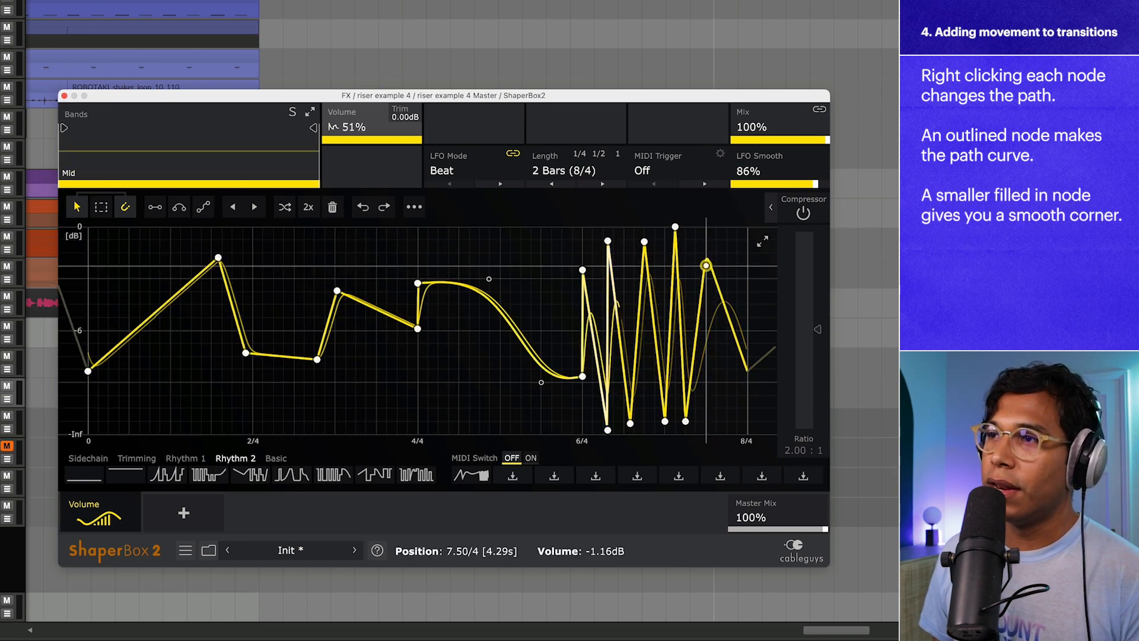
{"action": "left_click_drag", "start_coordinate": [704, 265], "coordinate": [716, 290]}
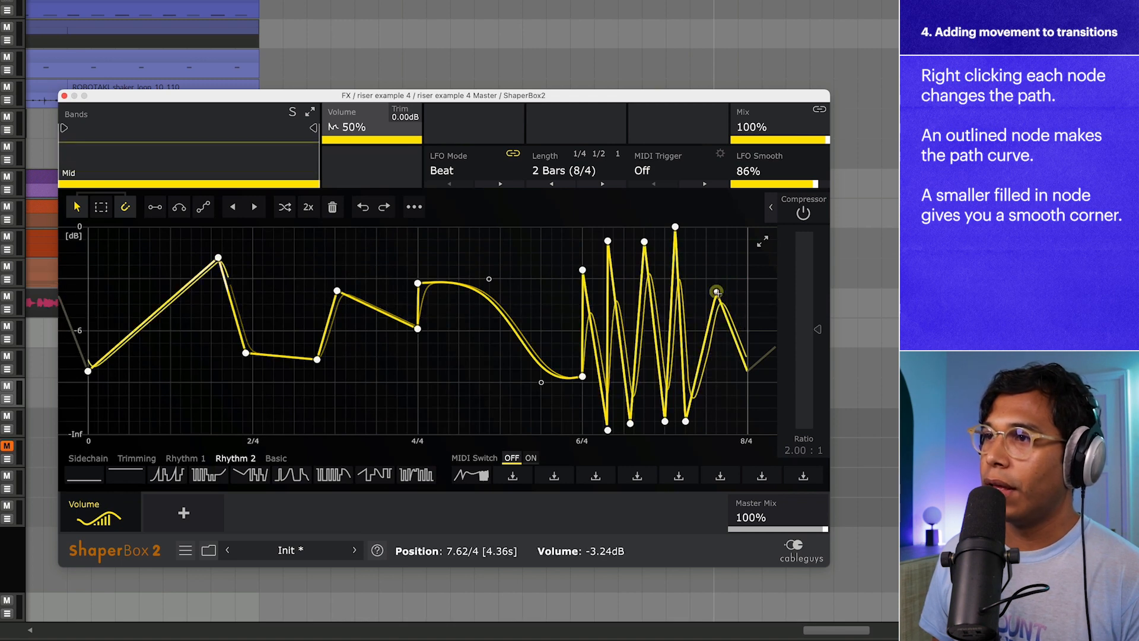